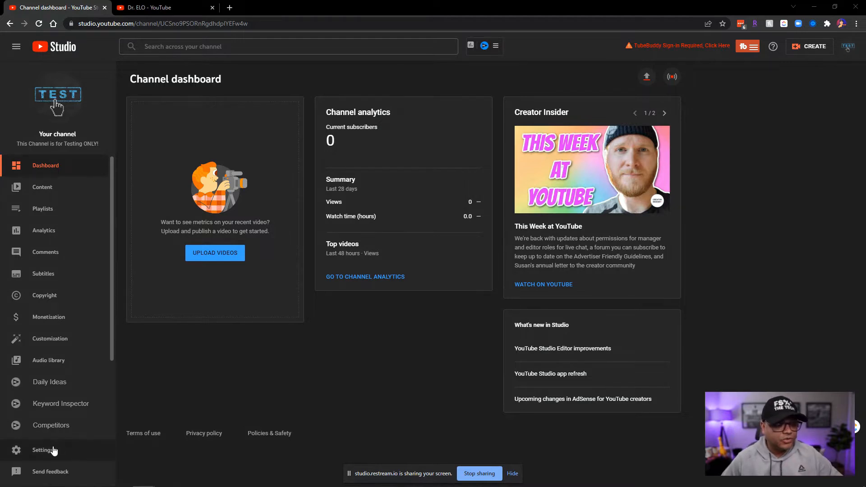
Reach the Community section's Automated Filters in the channel Settings.
left_click(43, 449)
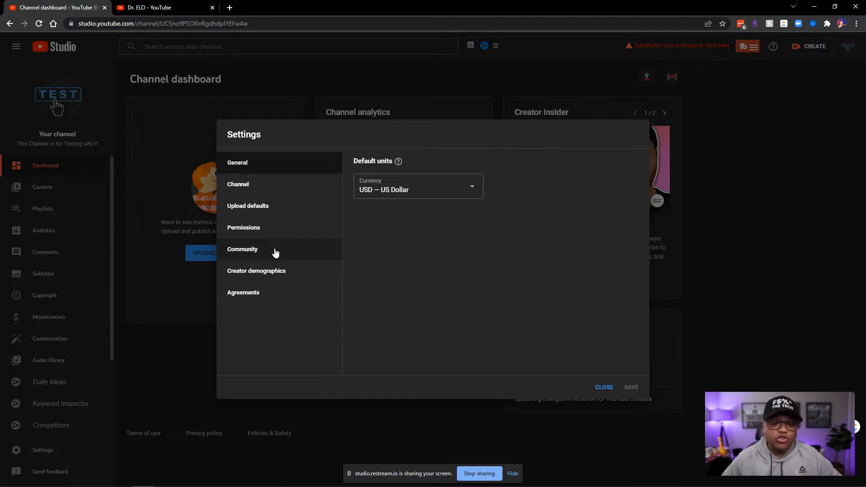
left_click(242, 249)
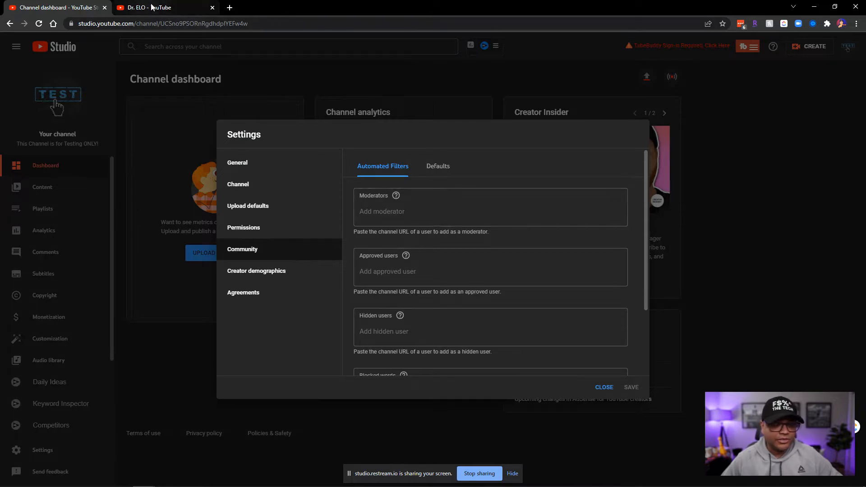
left_click(161, 7)
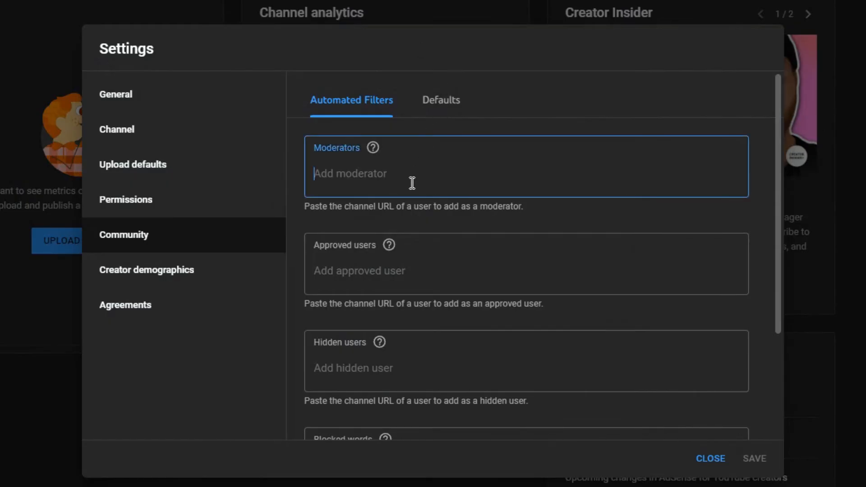
type("https://www.youtube.com/DrELO")
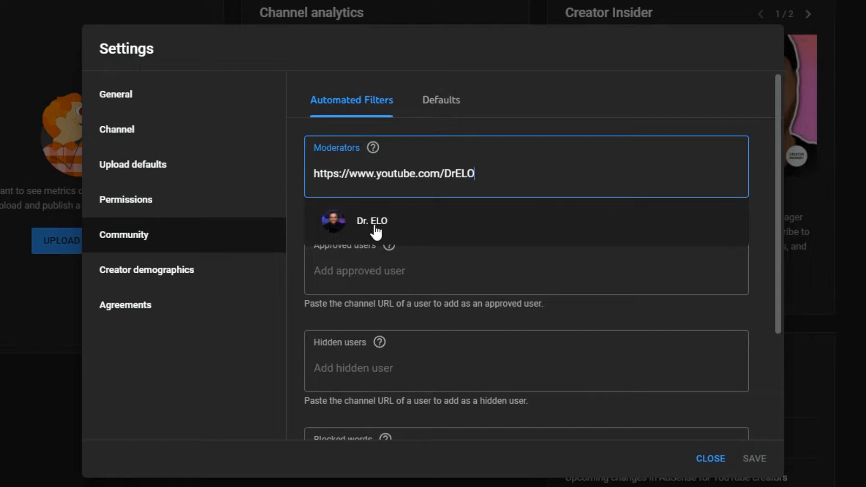
left_click(372, 222)
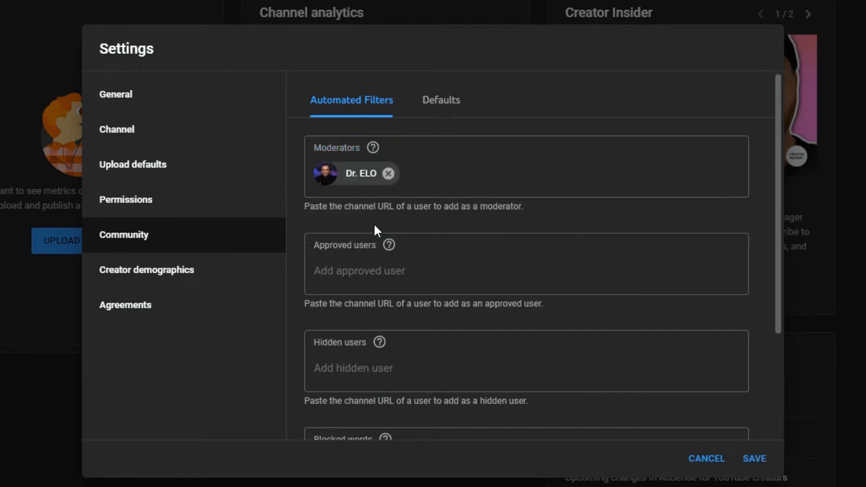
Add Dr. ELO's channel under Approved users.
scroll("down", 3)
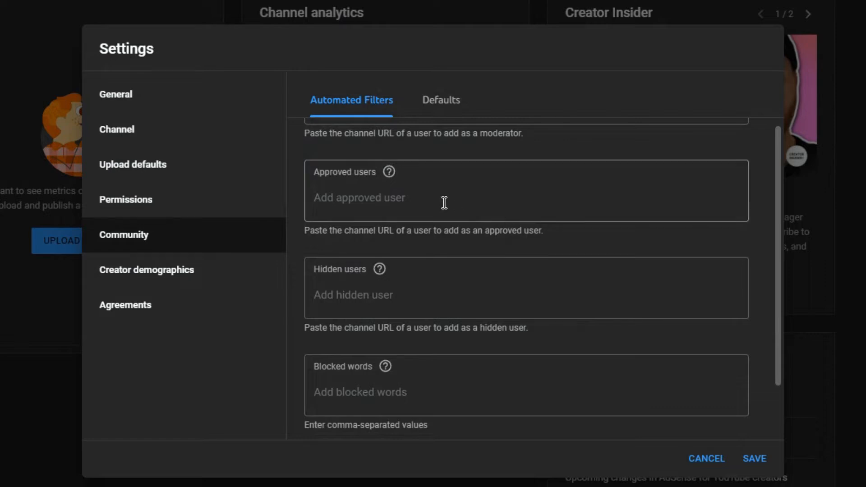
left_click(444, 197)
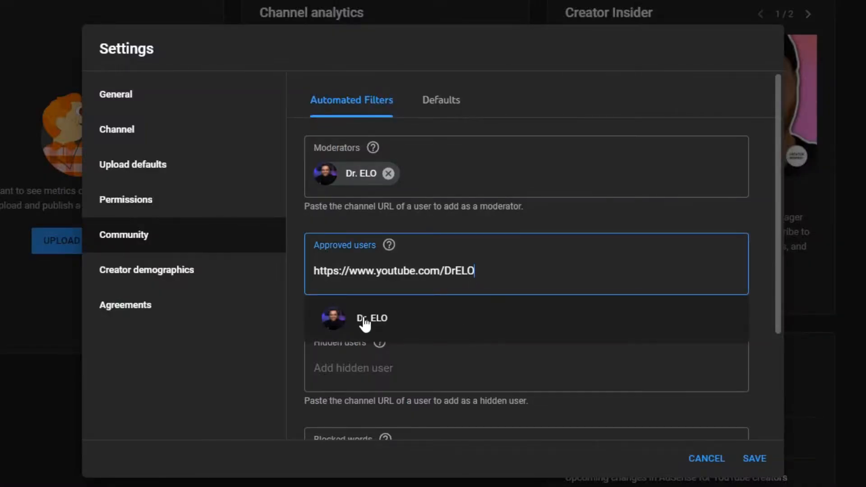
left_click(371, 319)
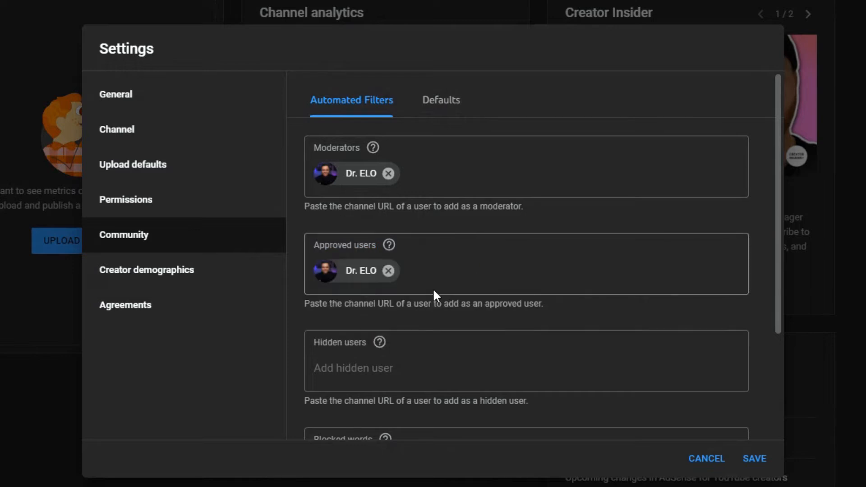
scroll("down", 3)
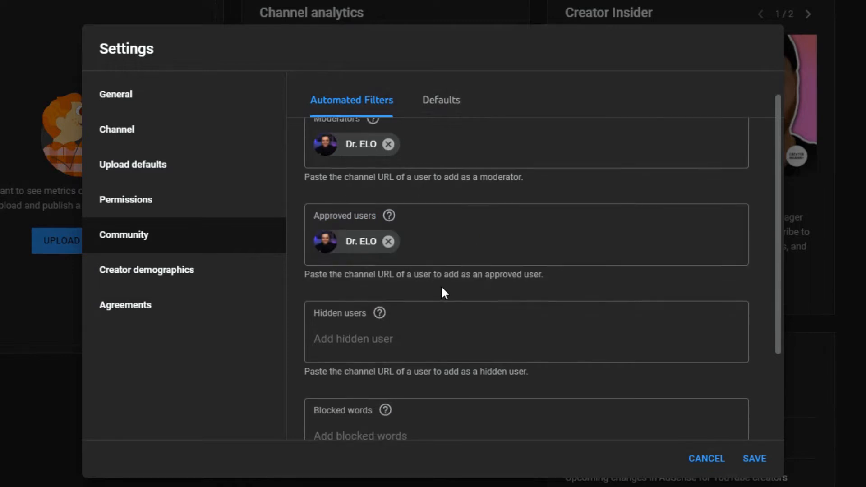
scroll("down", 3)
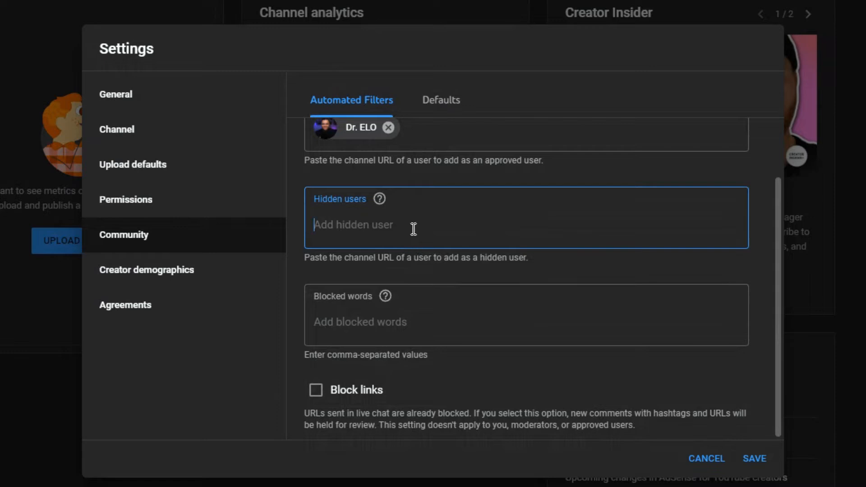
type("https://www.youtube.com/DrELO")
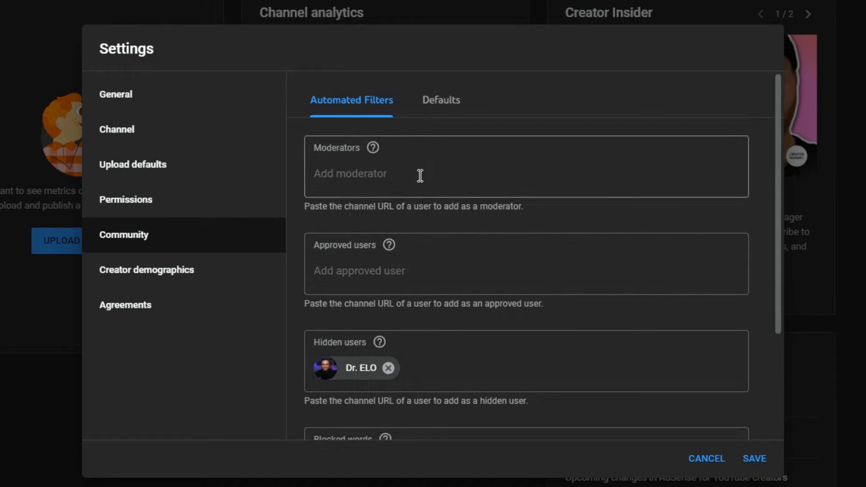
mouse_move(494, 165)
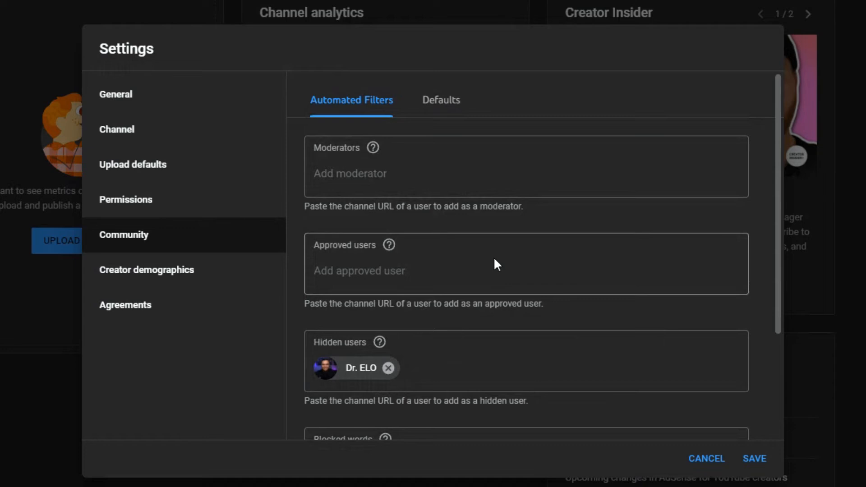
Enable the Block links filter so comments with links are held for review.
scroll("down", 3)
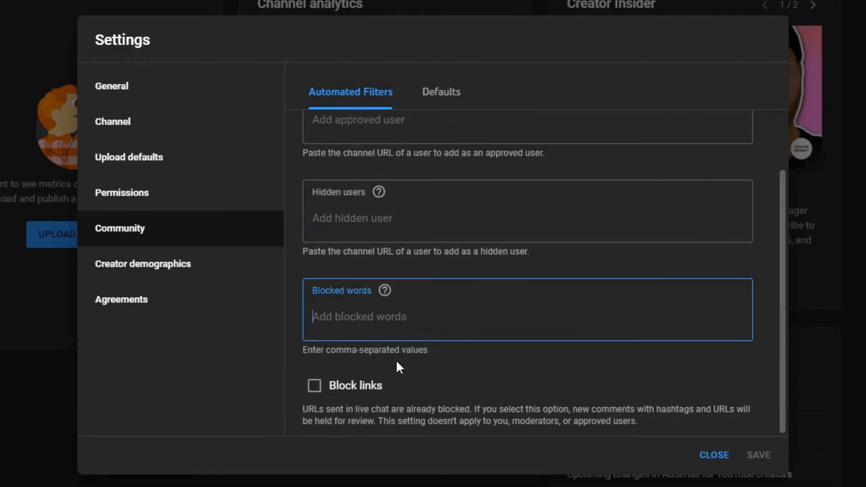
mouse_move(360, 394)
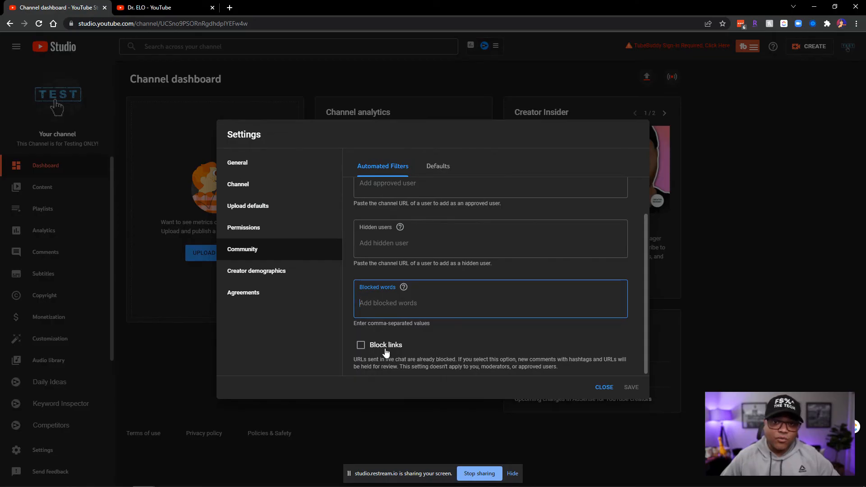
left_click(361, 345)
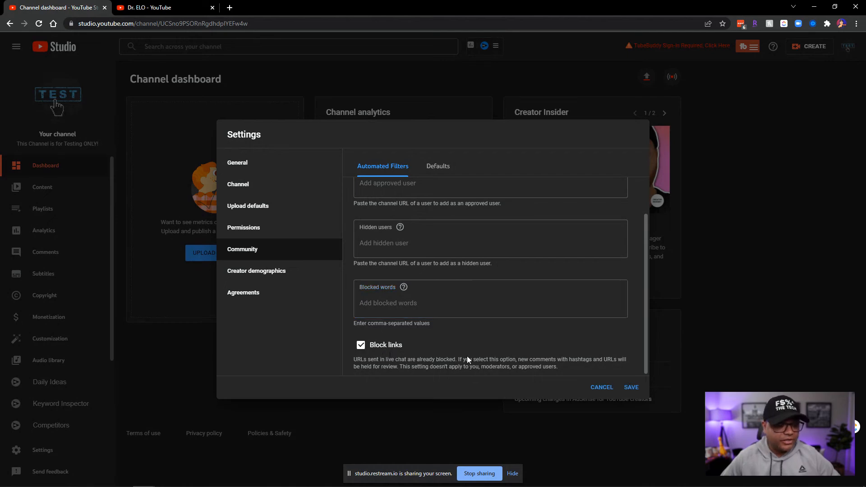